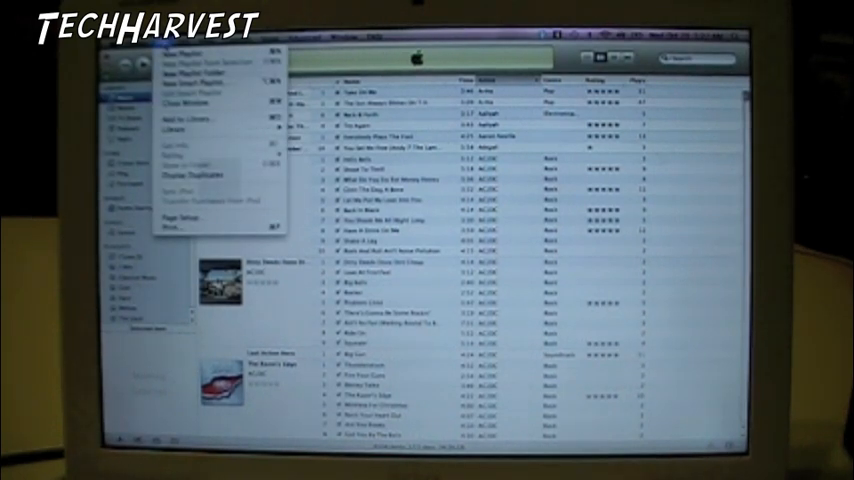
{"action": "mouse_move", "coordinate": [185, 130]}
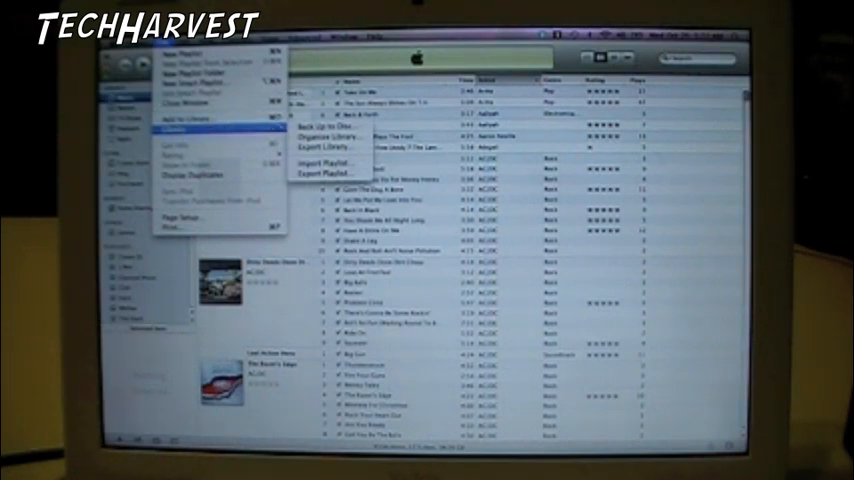
{"action": "mouse_move", "coordinate": [330, 148]}
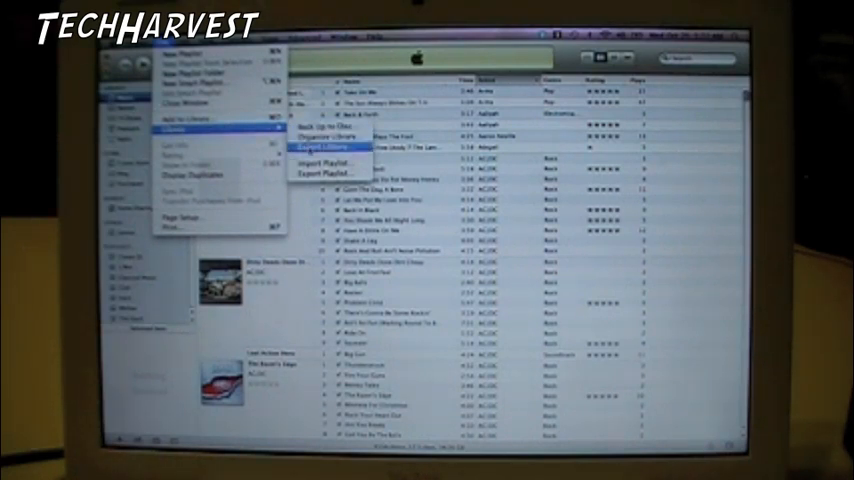
Choose Export Library to save the library as Library.xml on the Desktop.
{"action": "left_click", "coordinate": [325, 146]}
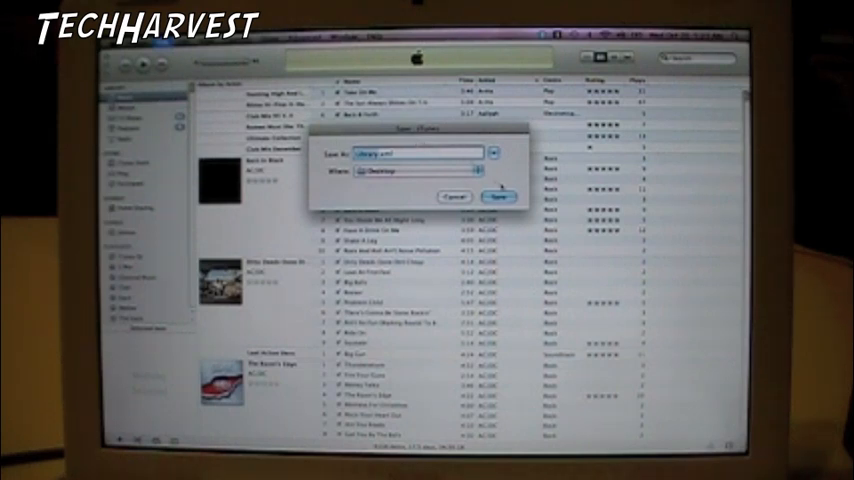
Save Library.xml to the Desktop.
{"action": "left_click", "coordinate": [498, 196]}
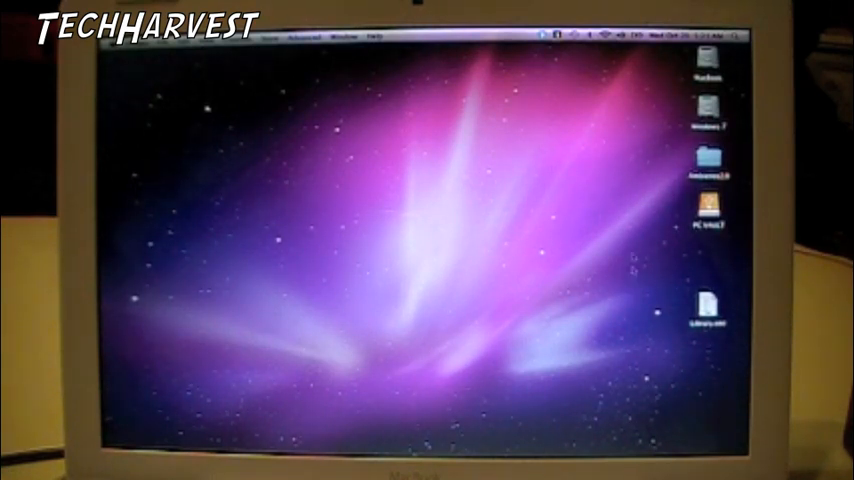
Open Macintosh HD in Finder and go to the home folder.
{"action": "left_click", "coordinate": [708, 73]}
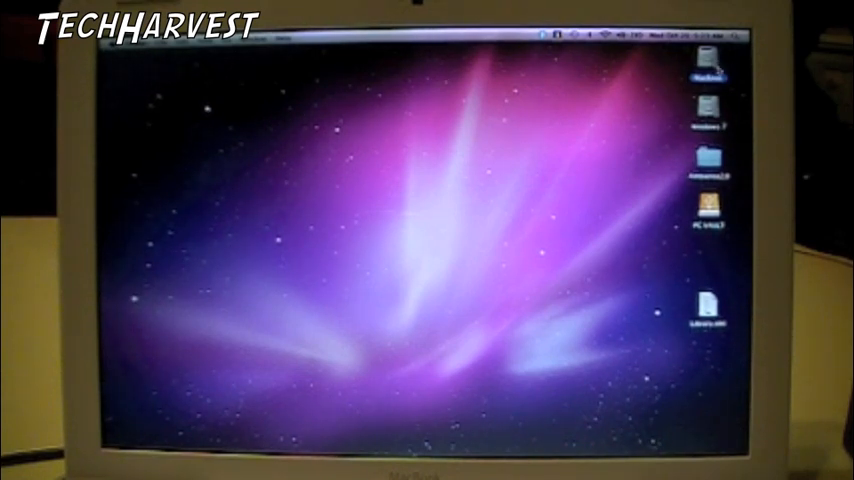
{"action": "double_click", "coordinate": [706, 65]}
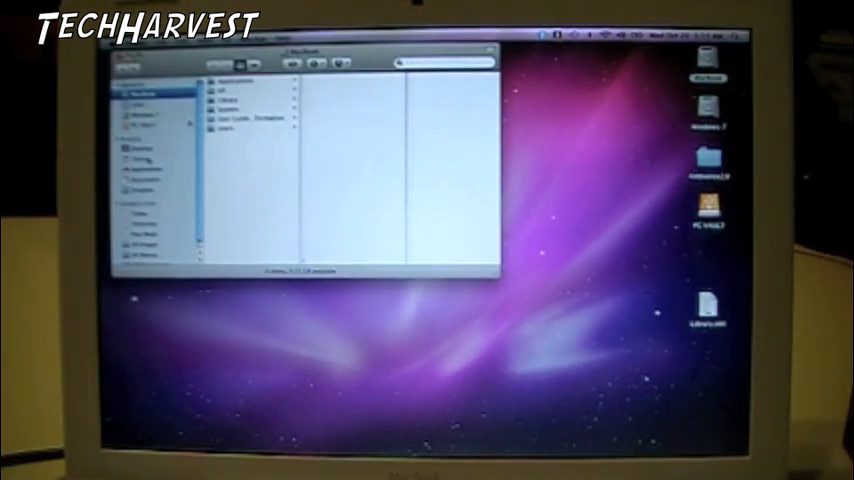
{"action": "left_click", "coordinate": [140, 158]}
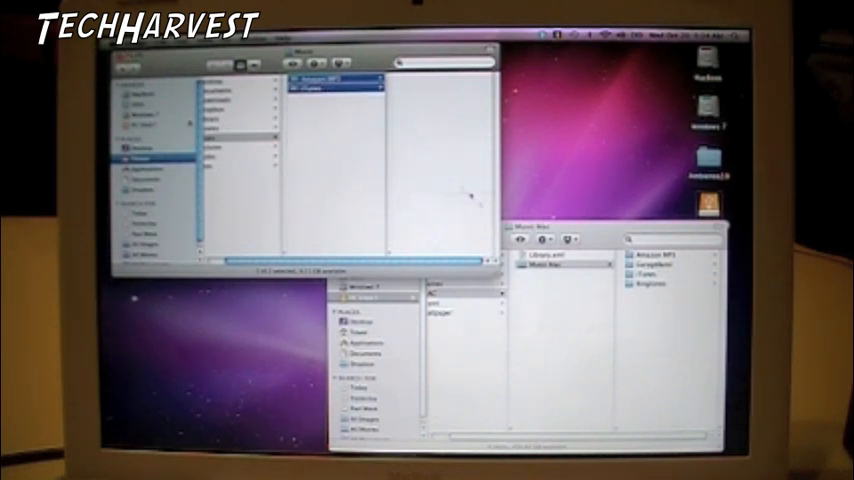
Bring the PC VAULT window forward and select its Music Mac folder.
{"action": "left_click", "coordinate": [560, 276]}
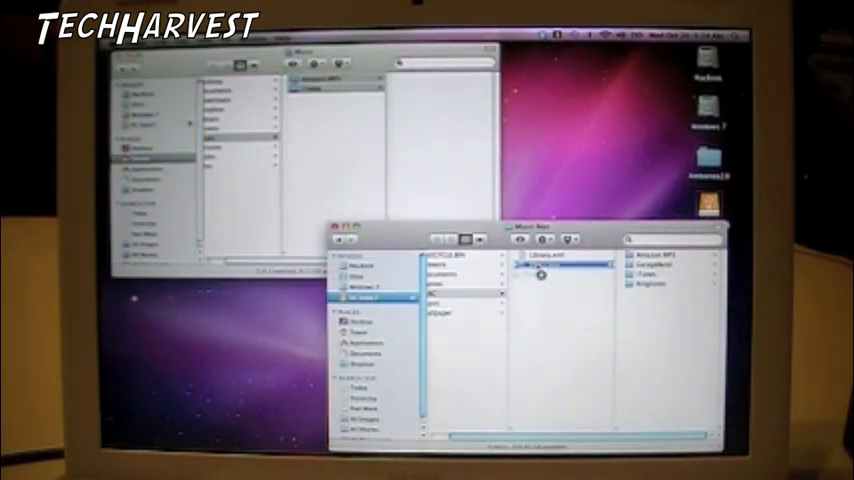
{"action": "left_click", "coordinate": [560, 273]}
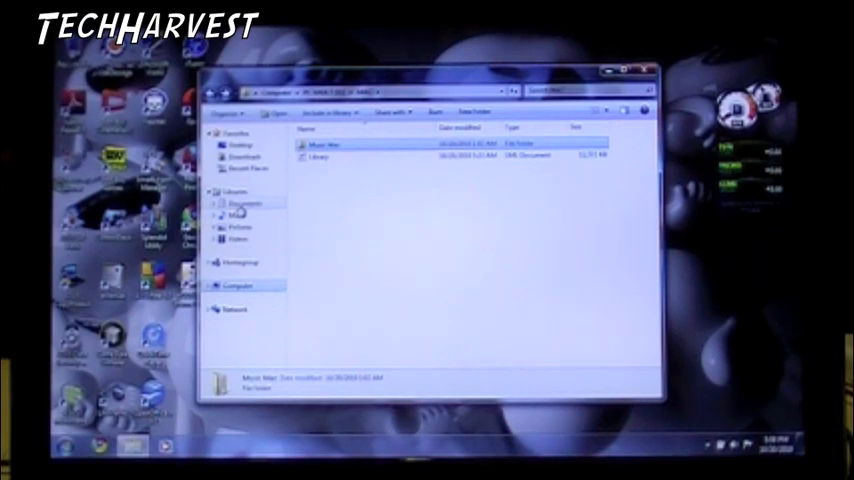
Select the Library.xml document in the drive's MAC folder.
{"action": "left_click", "coordinate": [320, 158]}
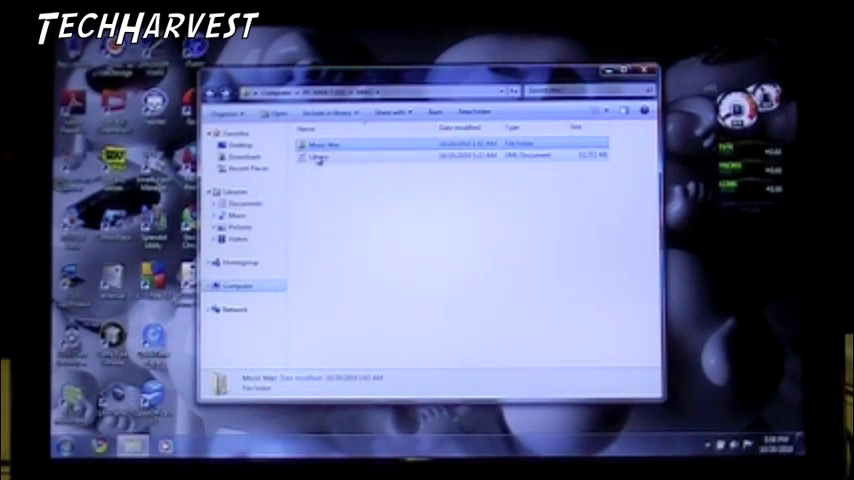
{"action": "left_click", "coordinate": [216, 204]}
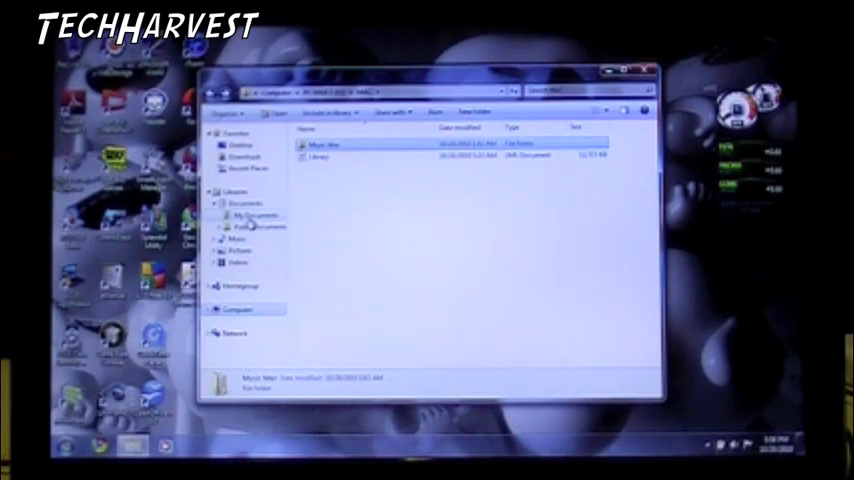
{"action": "left_click", "coordinate": [320, 157]}
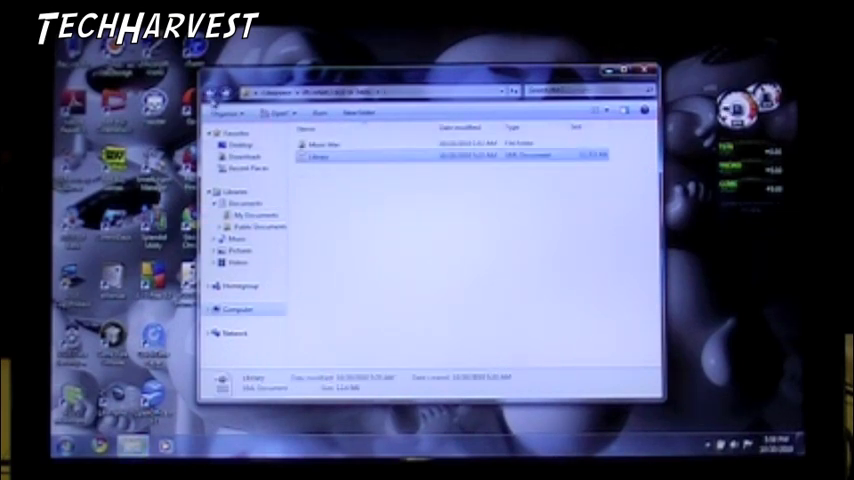
Open the Music Mac folder and expand Music under Libraries in the navigation pane.
{"action": "left_click", "coordinate": [318, 157]}
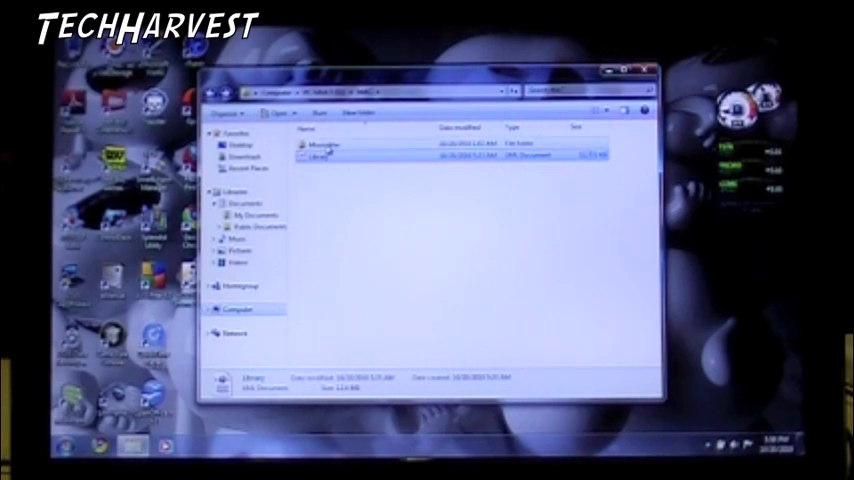
{"action": "double_click", "coordinate": [320, 148]}
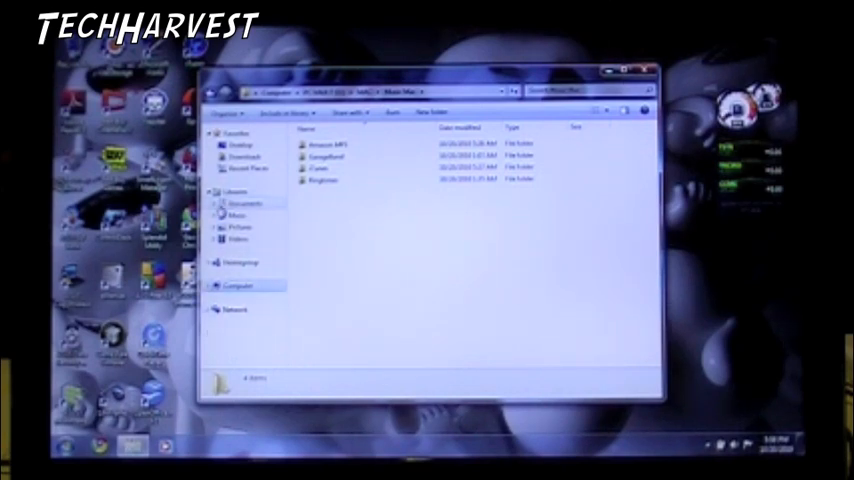
{"action": "left_click", "coordinate": [220, 217]}
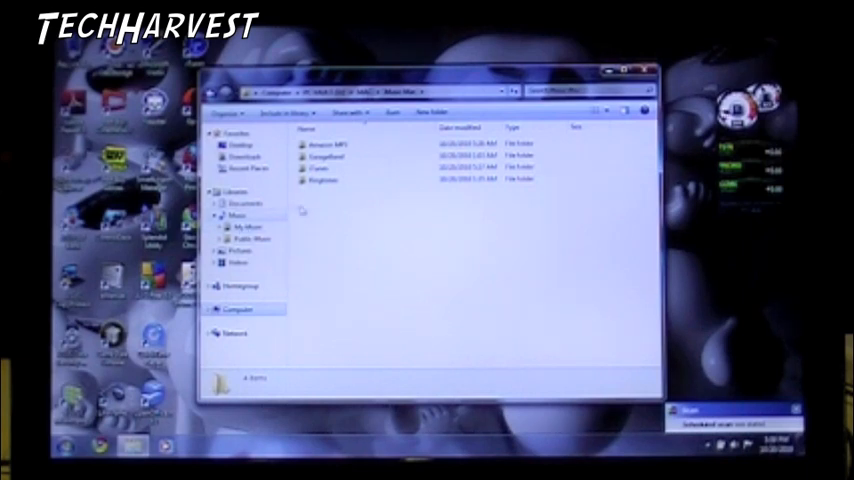
{"action": "left_click", "coordinate": [320, 144]}
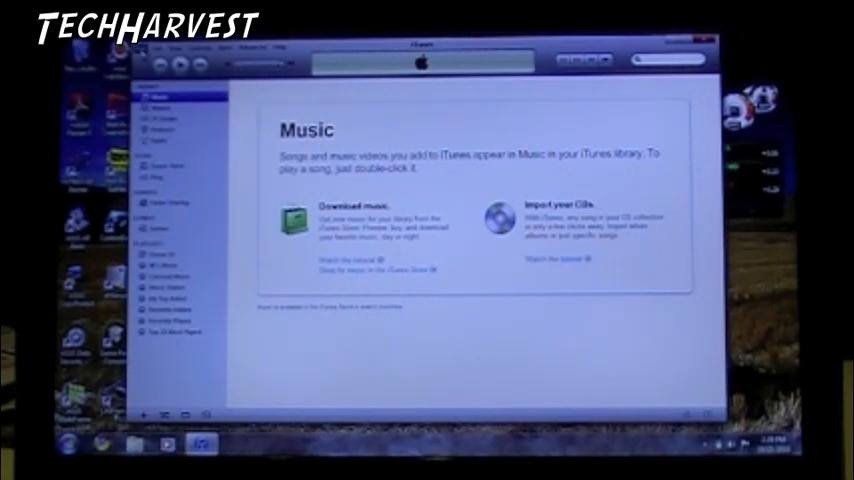
Open iTunes' File menu to reach the library import commands.
{"action": "left_click", "coordinate": [156, 47]}
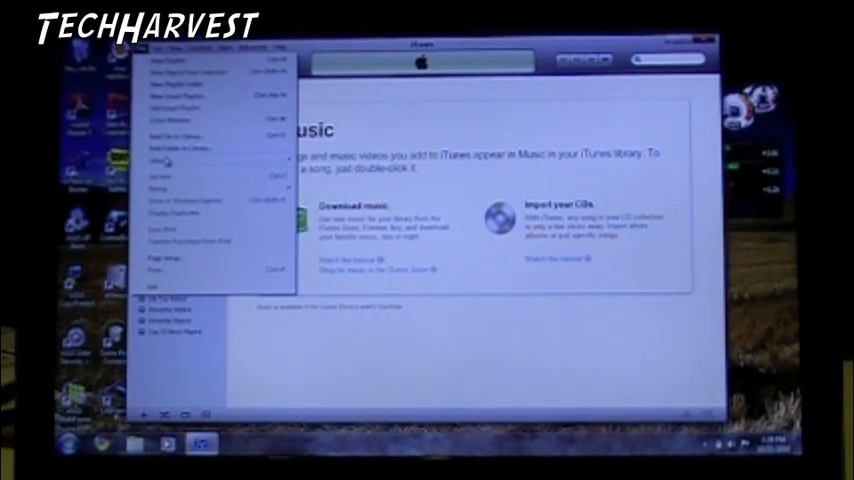
{"action": "mouse_move", "coordinate": [182, 157]}
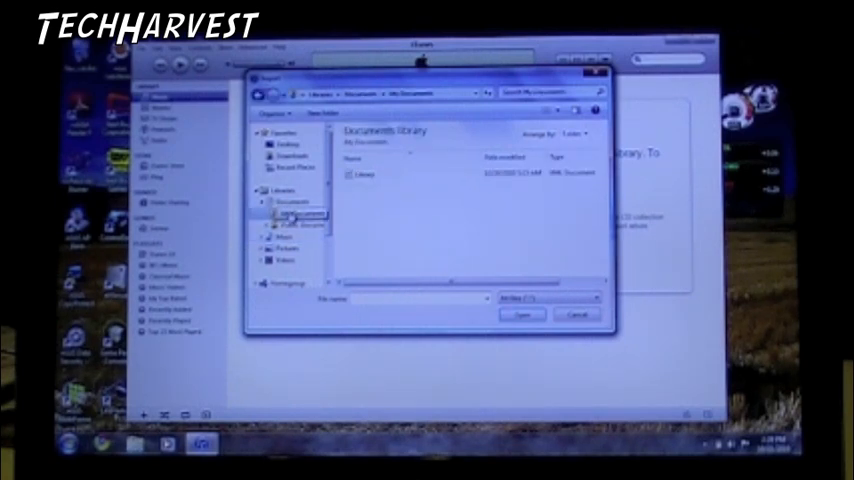
Import Library.xml and dismiss the songs-not-found warning.
{"action": "left_click", "coordinate": [365, 175]}
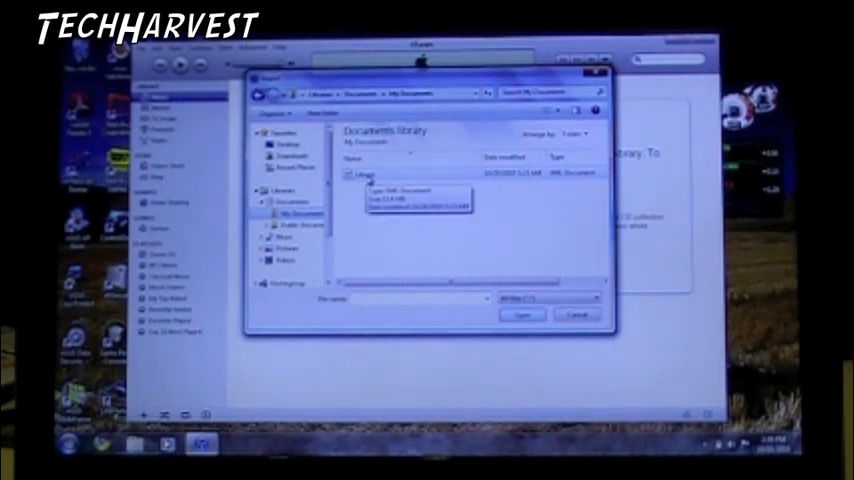
{"action": "left_click", "coordinate": [380, 173]}
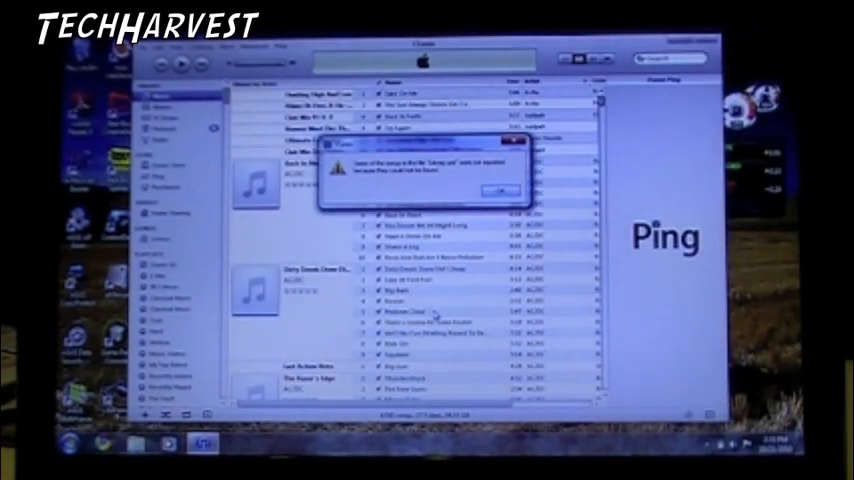
{"action": "left_click", "coordinate": [497, 191]}
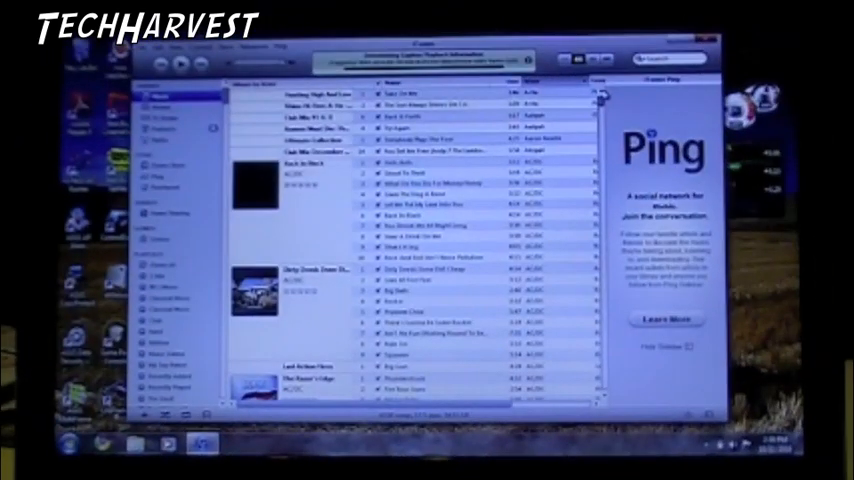